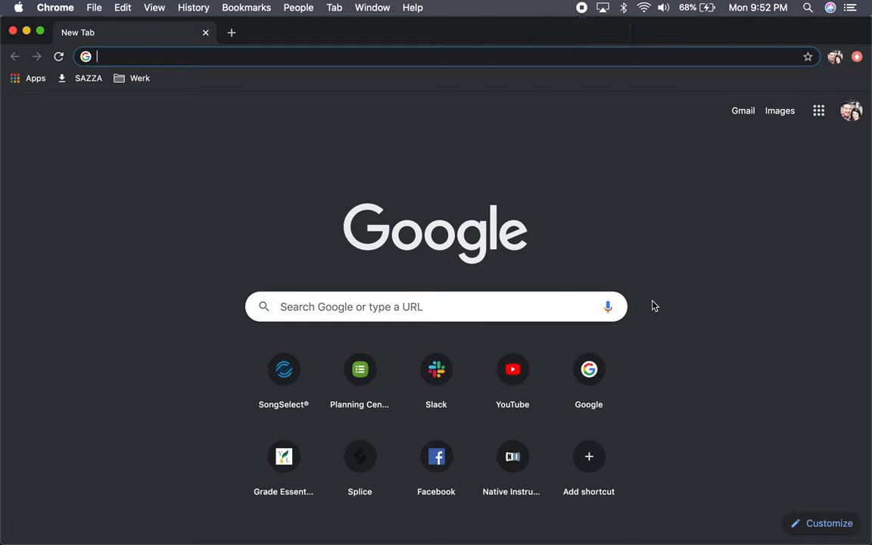
pyautogui.moveTo(494, 290)
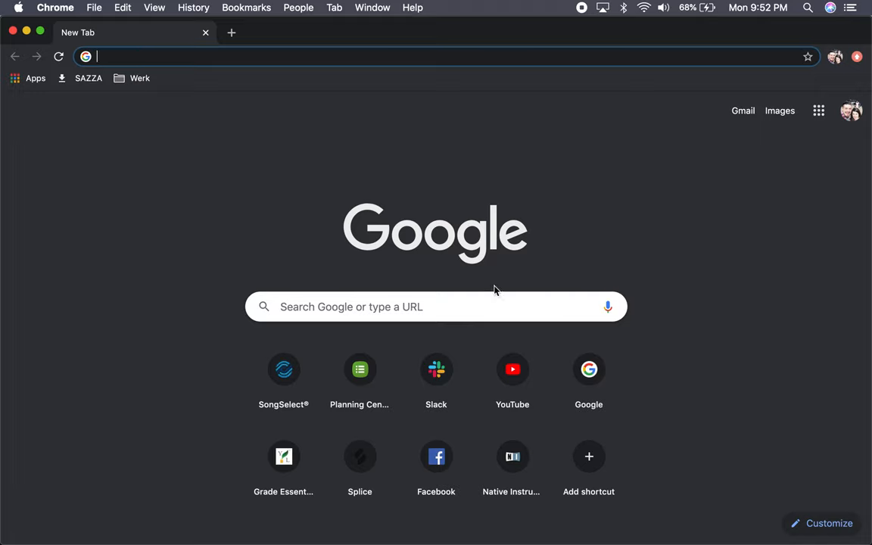
pyautogui.moveTo(359, 370)
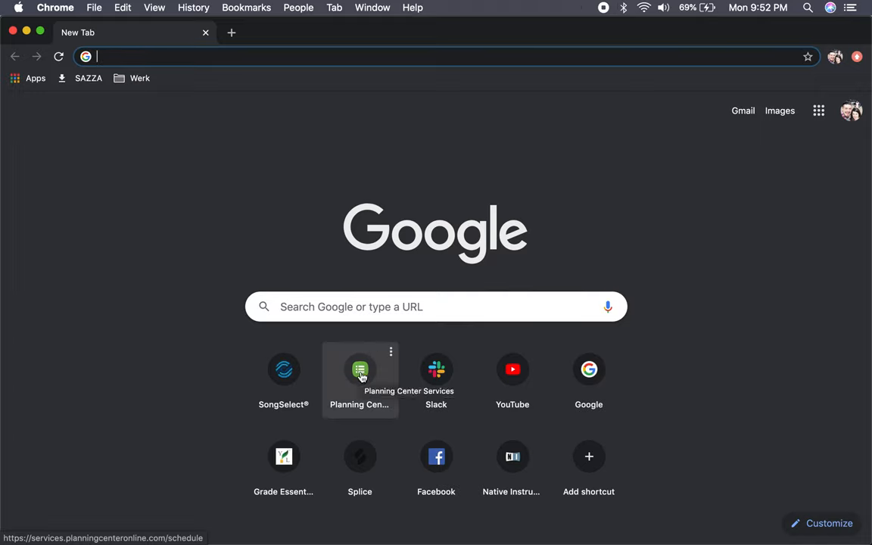
# Launch Planning Center Services from its shortcut tile, landing on My Schedule for September 2020.
pyautogui.click(359, 370)
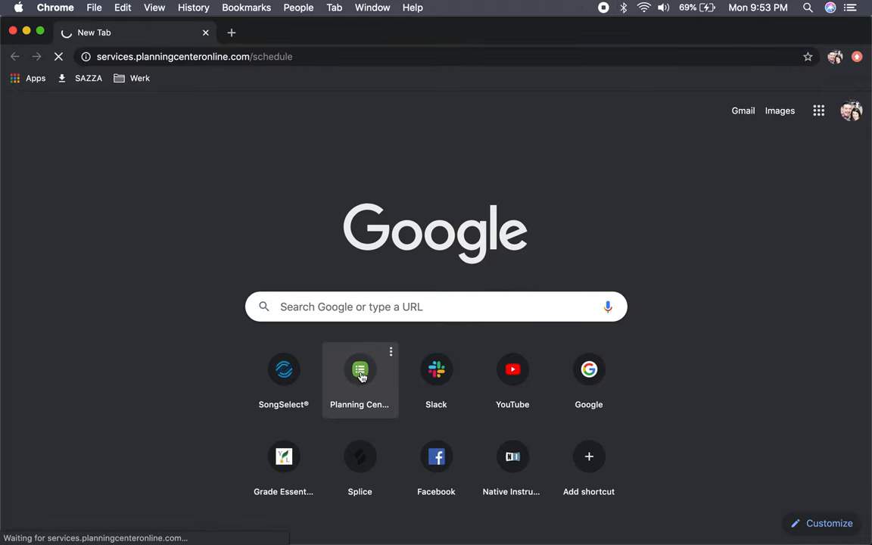
pyautogui.click(360, 370)
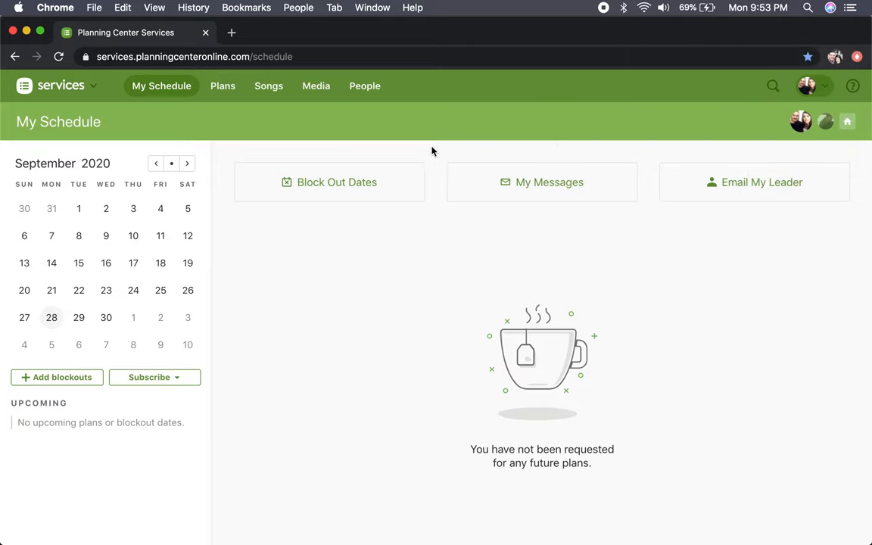
pyautogui.moveTo(316, 85)
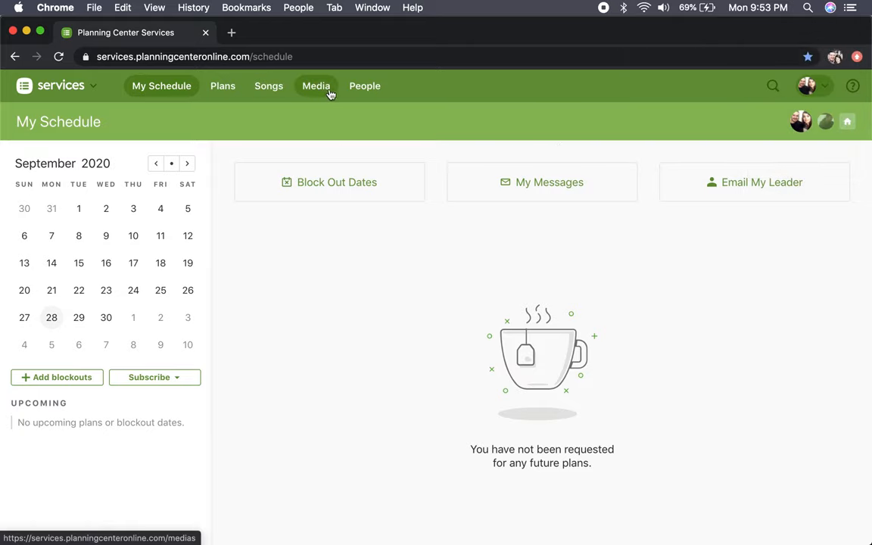
pyautogui.moveTo(268, 85)
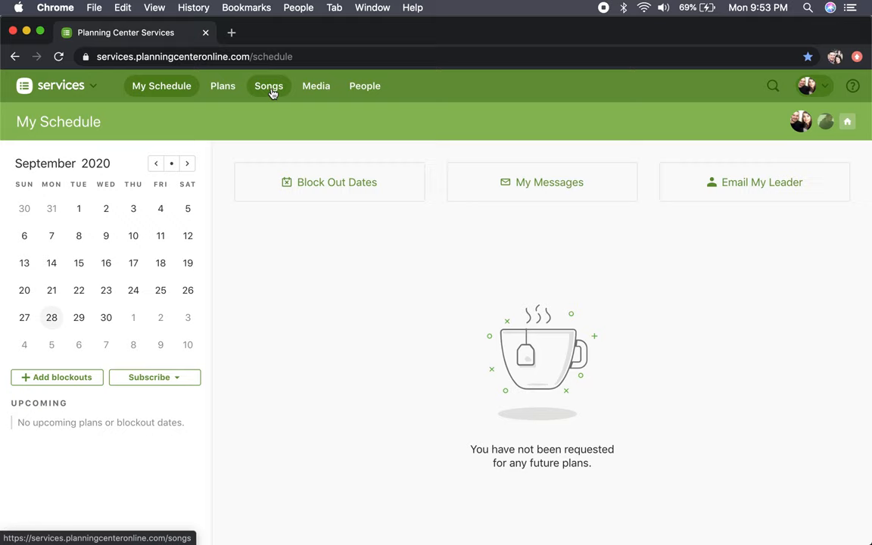
# Go to the Songs library, listing all 193 songs sorted by title.
pyautogui.click(269, 85)
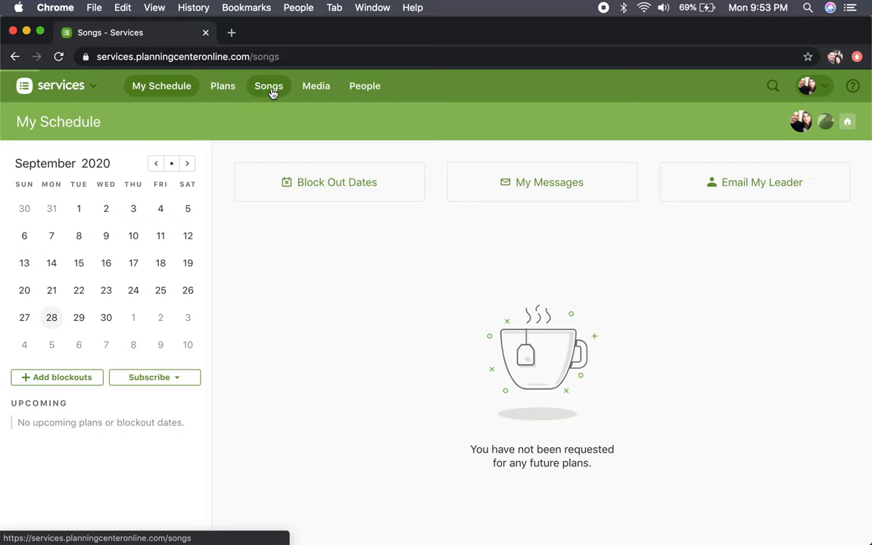
pyautogui.click(268, 85)
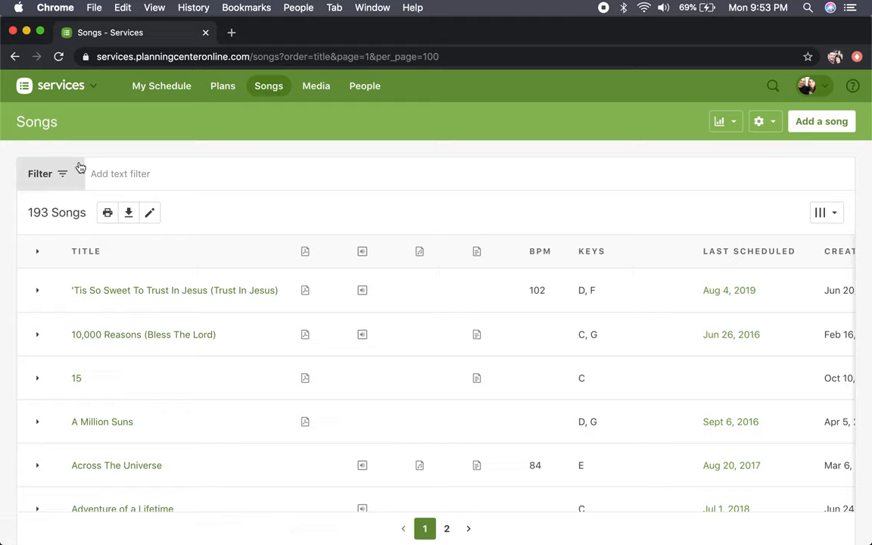
pyautogui.moveTo(65, 181)
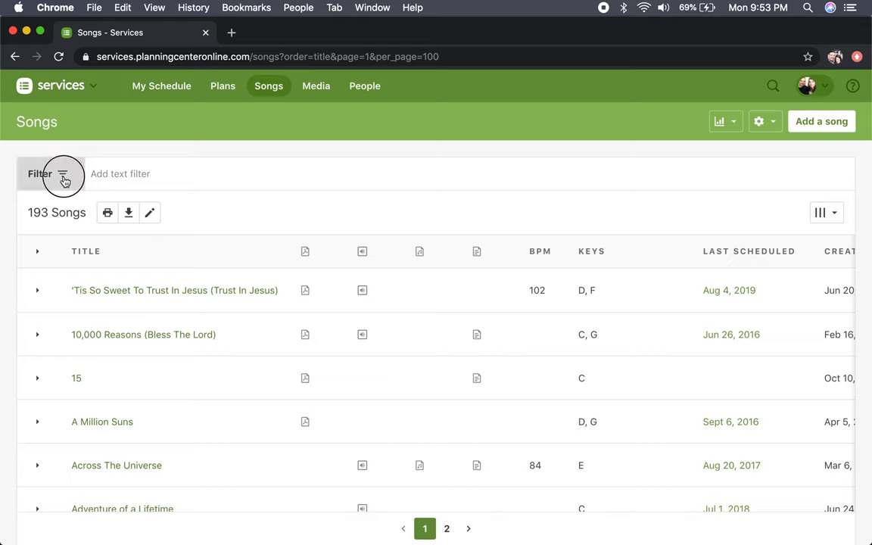
# Bring up the song filter's Tags options, showing tags like House Church and Christmas.
pyautogui.click(62, 174)
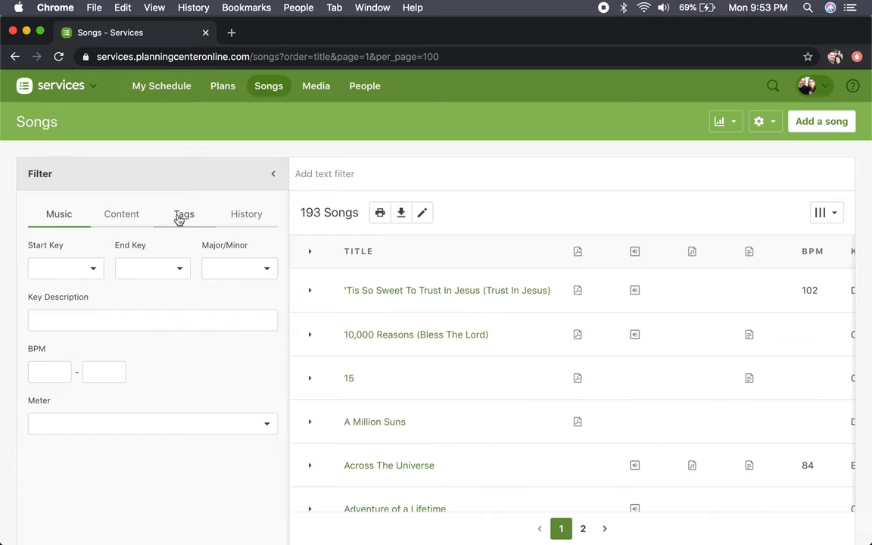
pyautogui.click(184, 213)
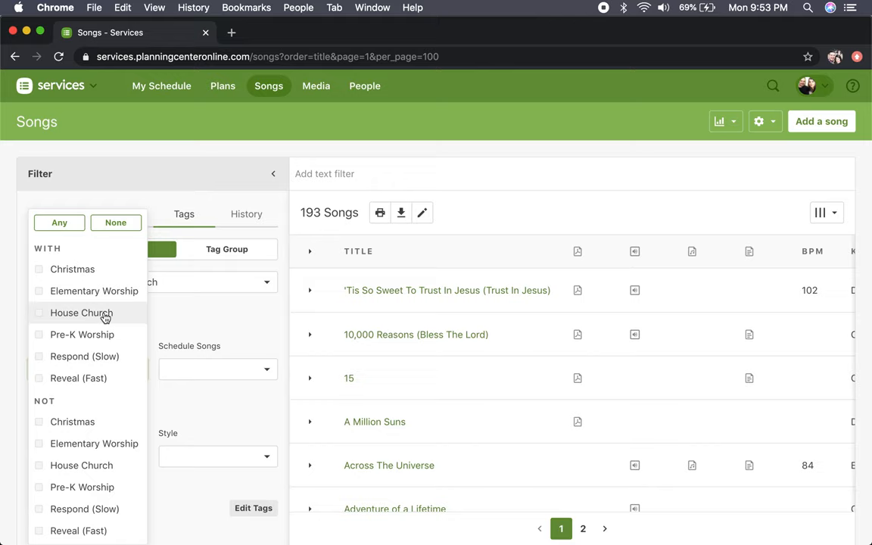
pyautogui.moveTo(64, 312)
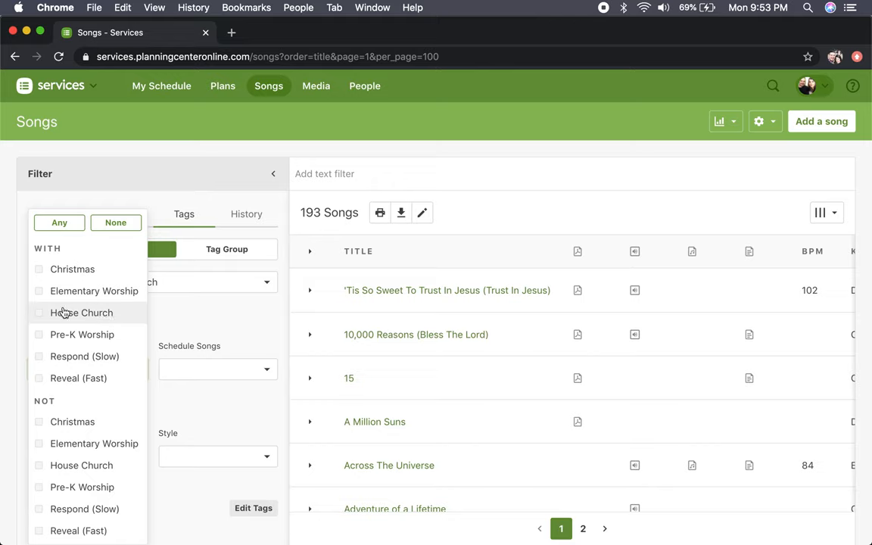
pyautogui.moveTo(64, 316)
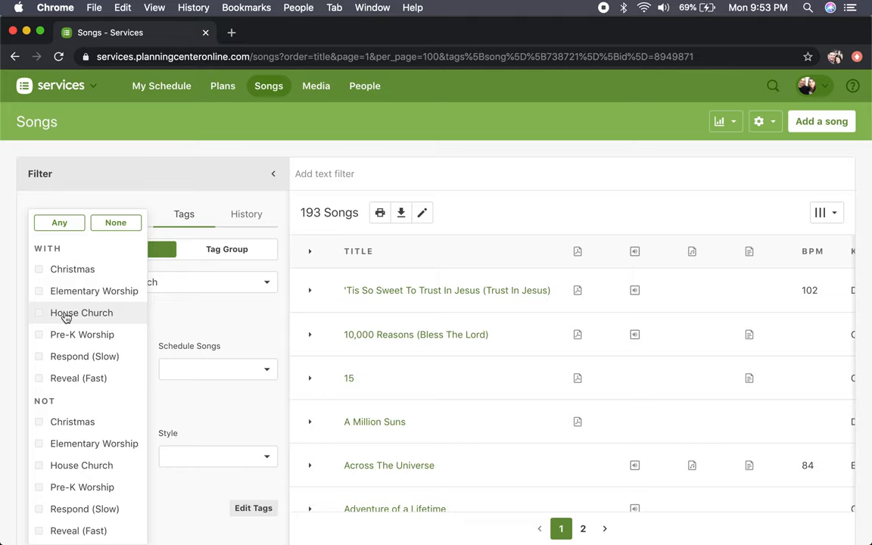
# Filter the songs to the House Church tag and browse the 25 matching results.
pyautogui.click(39, 313)
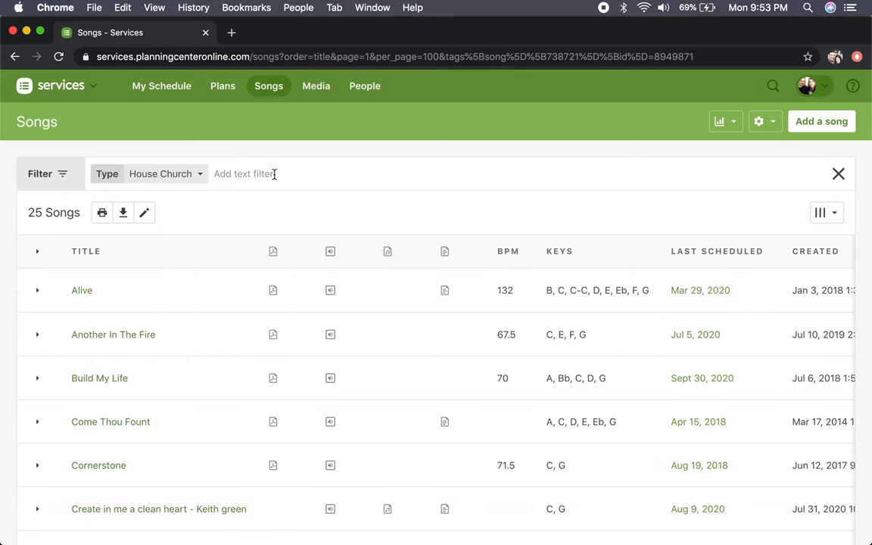
pyautogui.scroll(-3)
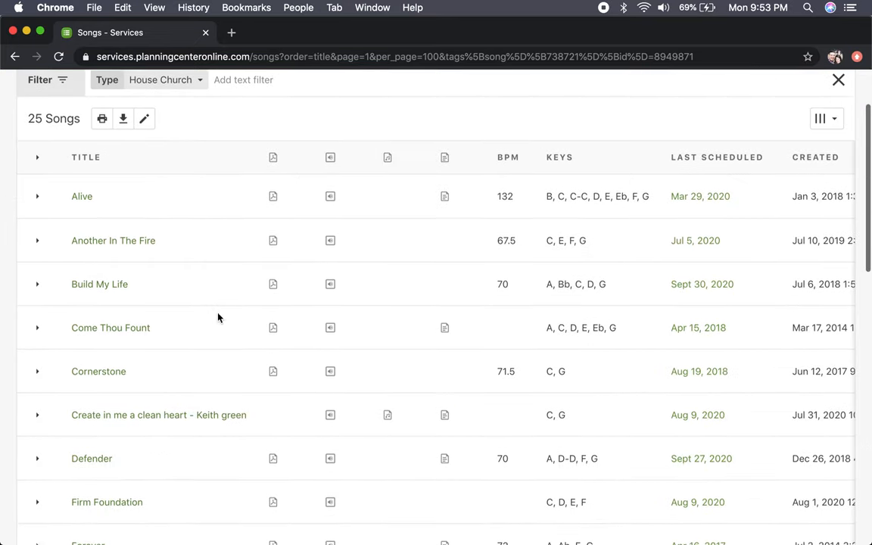
pyautogui.scroll(-3)
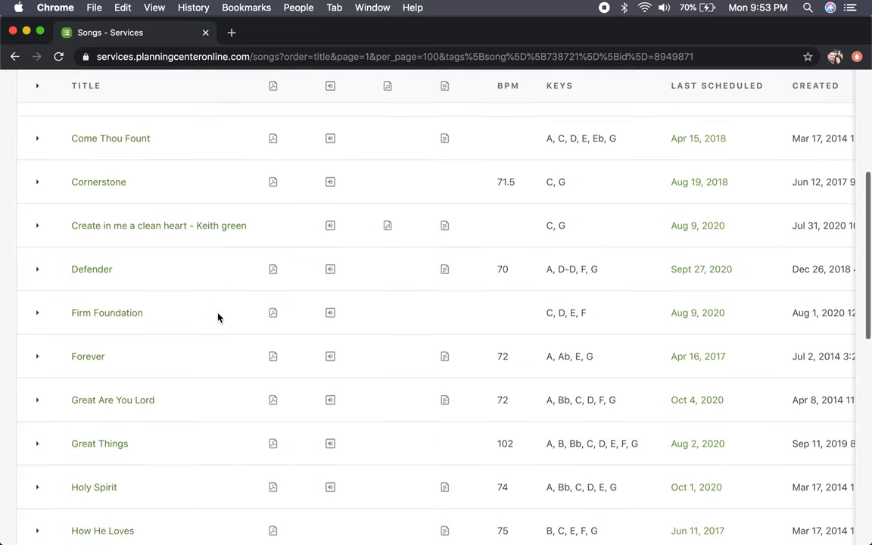
pyautogui.scroll(-3)
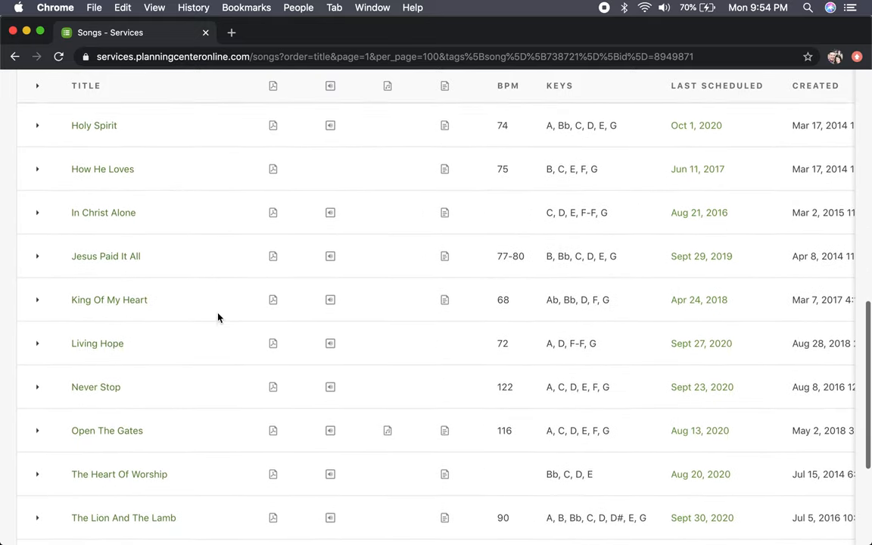
pyautogui.scroll(3)
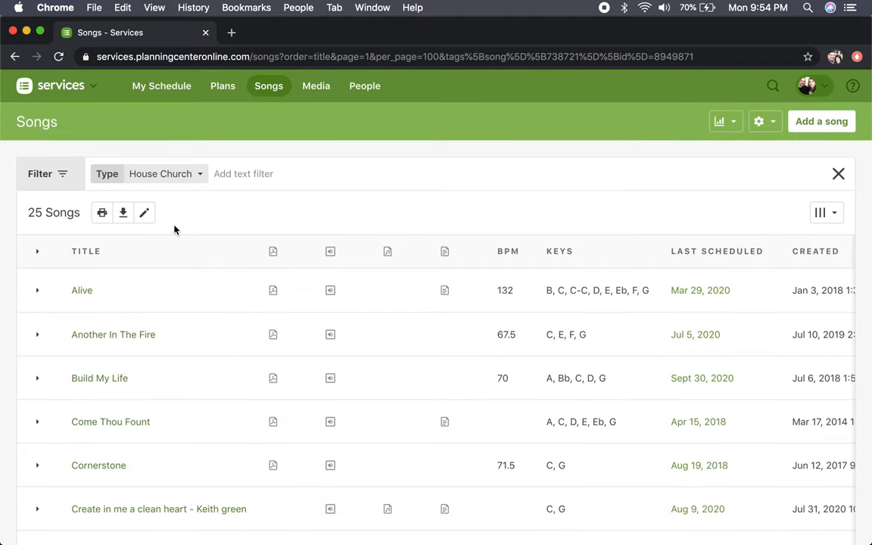
pyautogui.moveTo(167, 212)
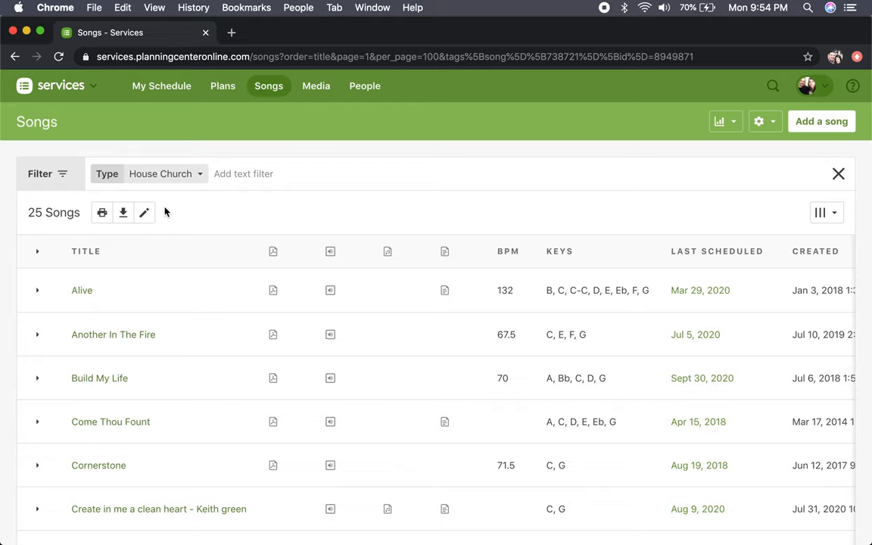
pyautogui.moveTo(200, 187)
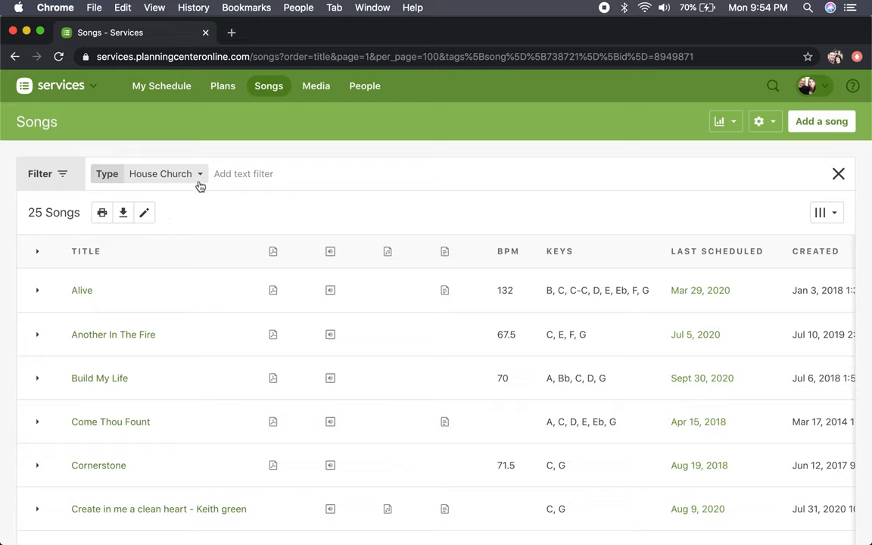
pyautogui.moveTo(200, 182)
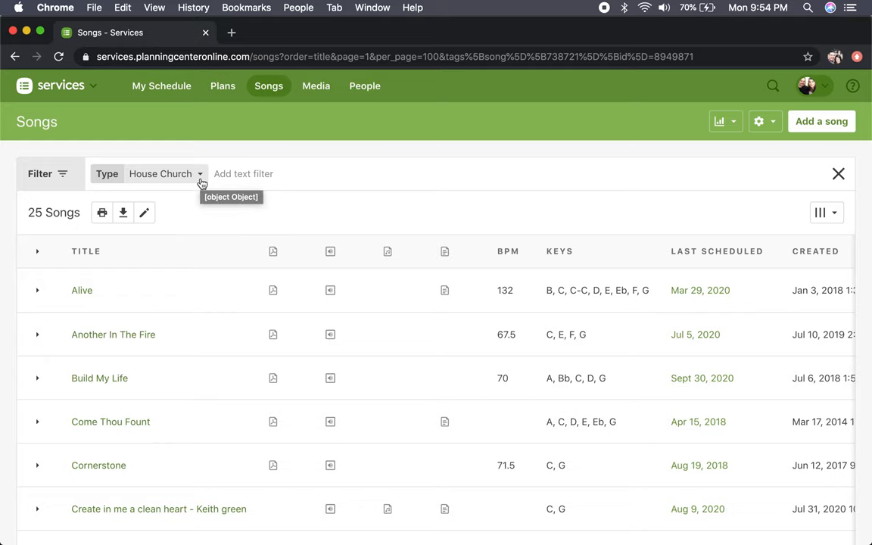
# Clear the House Church filter and browse the full 193-song list through the A and B titles.
pyautogui.click(165, 174)
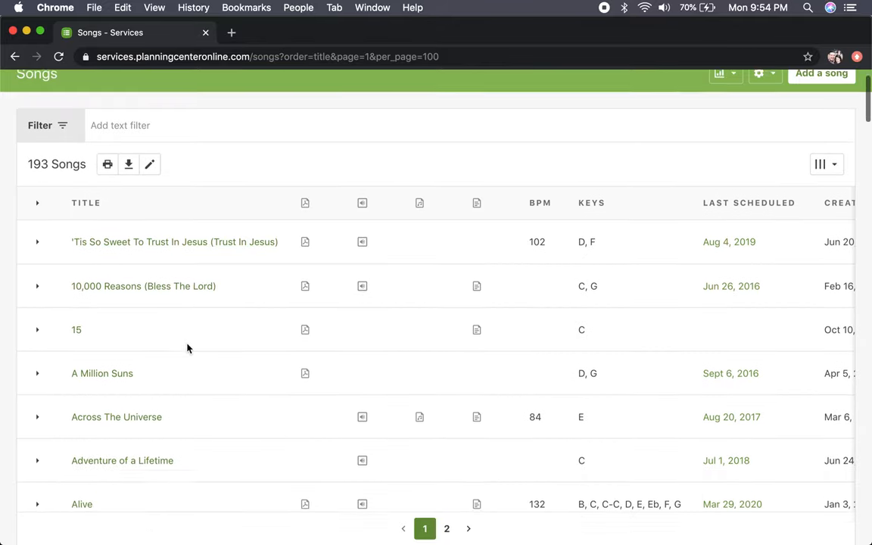
pyautogui.scroll(-3)
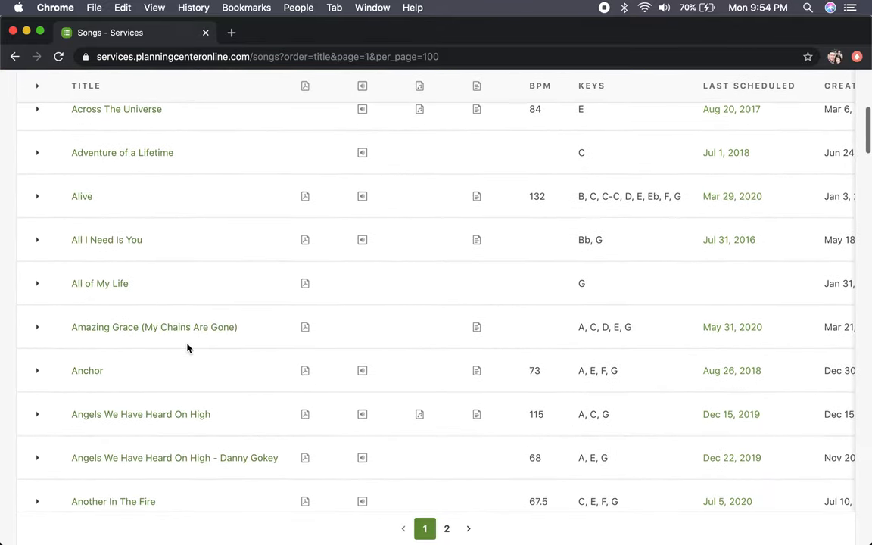
pyautogui.scroll(-3)
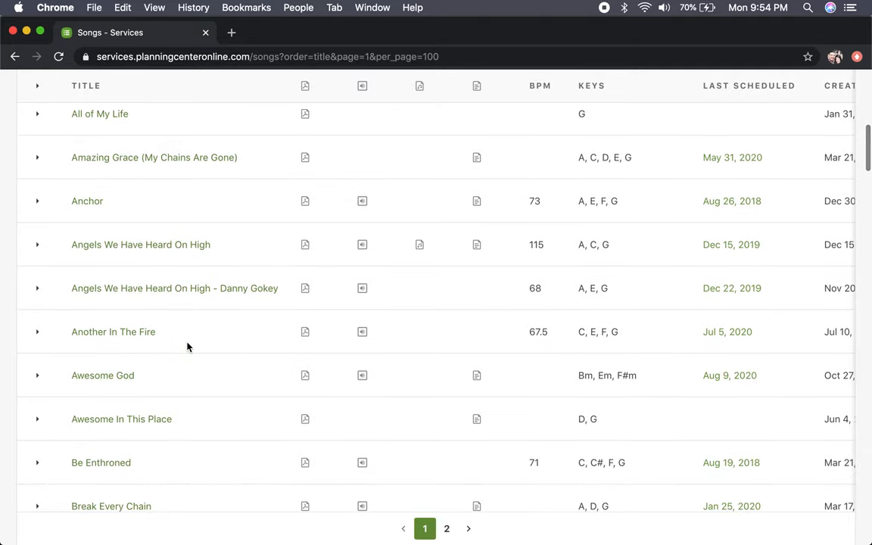